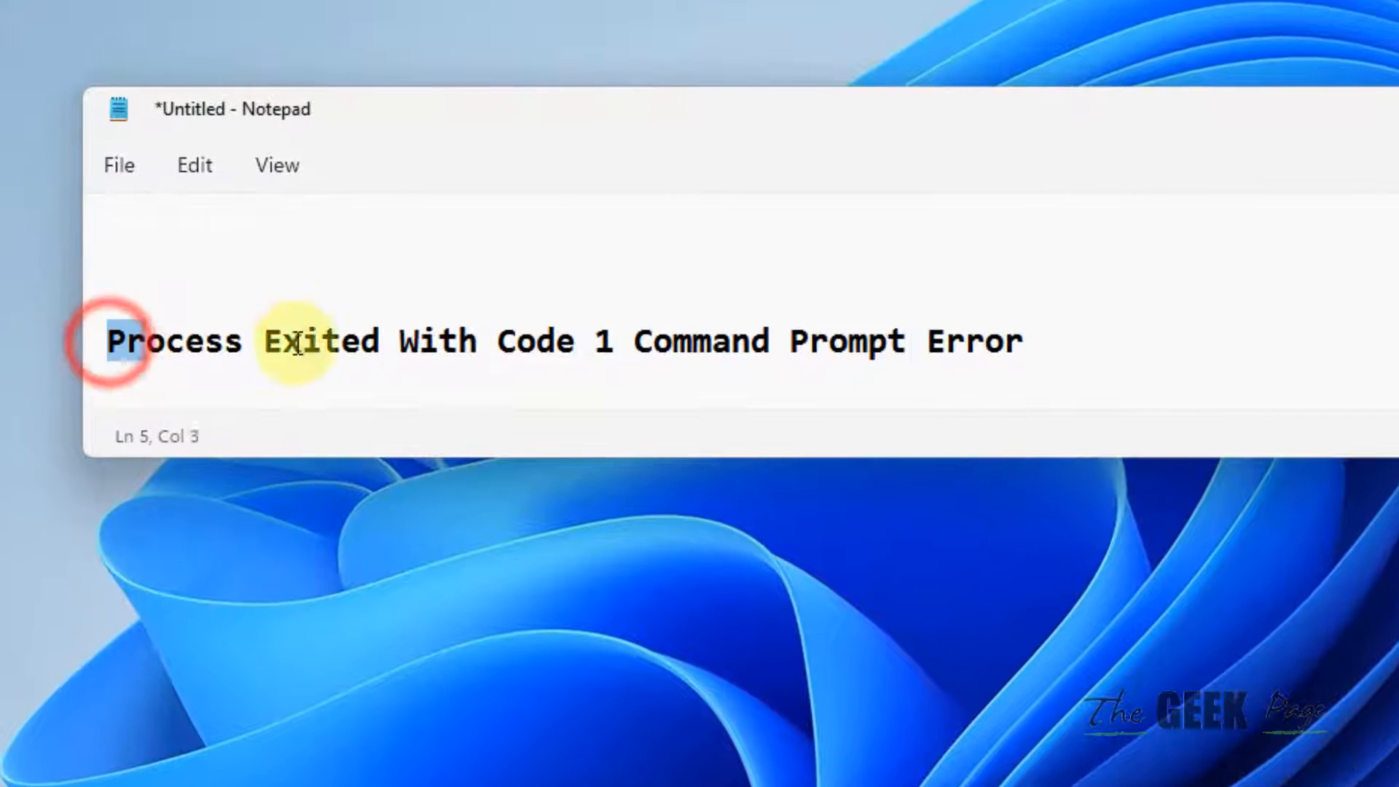
Highlight the Notepad title line 'Process Exited With Code 1 Command Prompt Error'
drag(109, 341, 1021, 341)
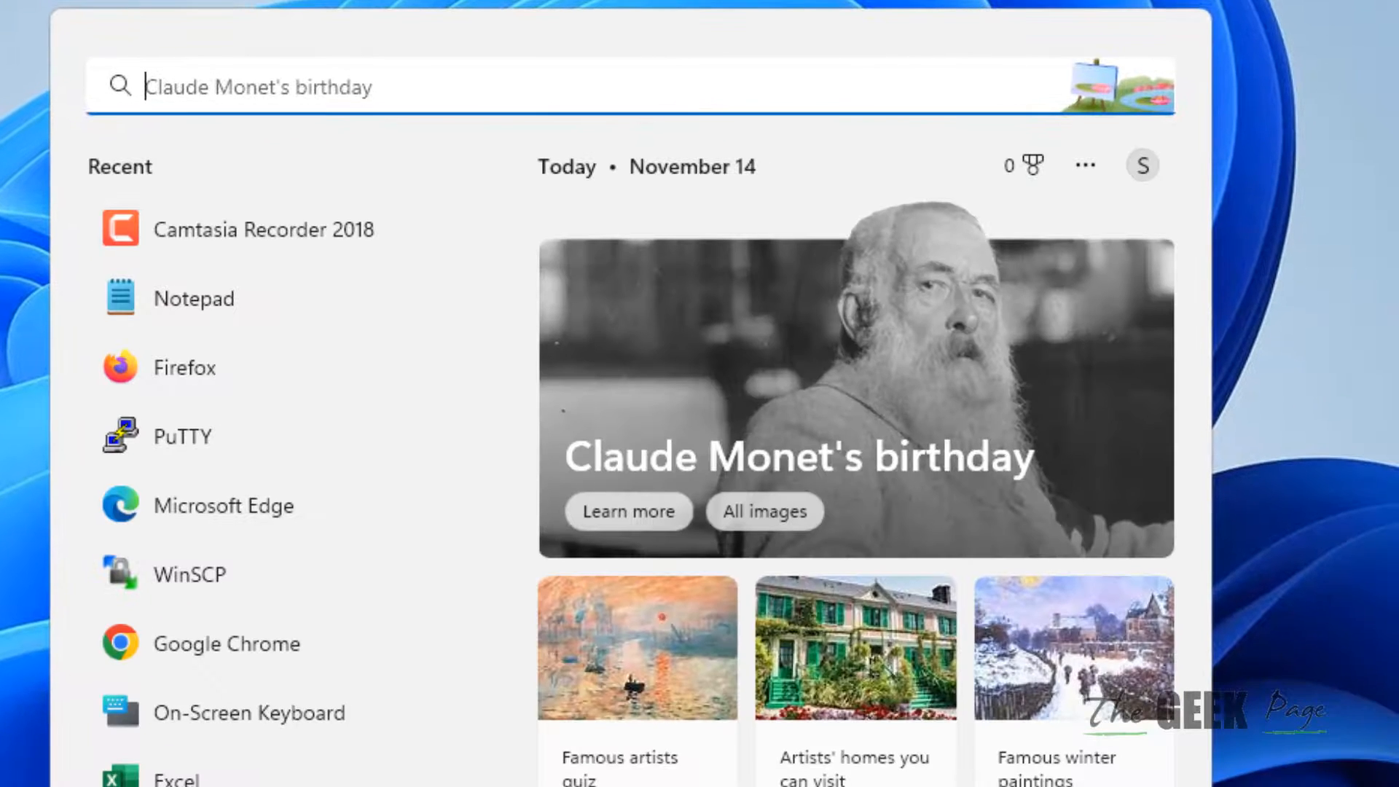
Search 'powershell' in Start and launch Windows PowerShell as administrator
text(powers)
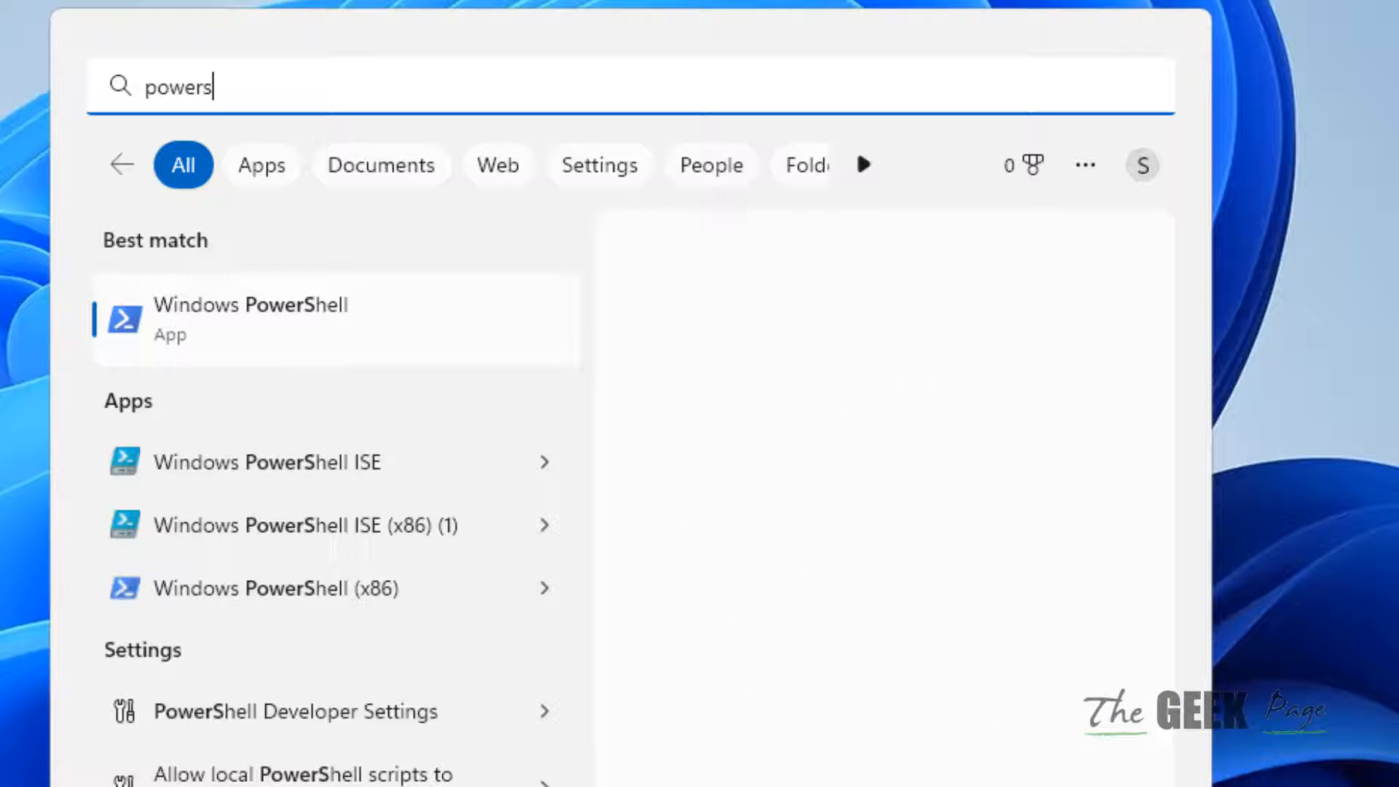
text(hell)
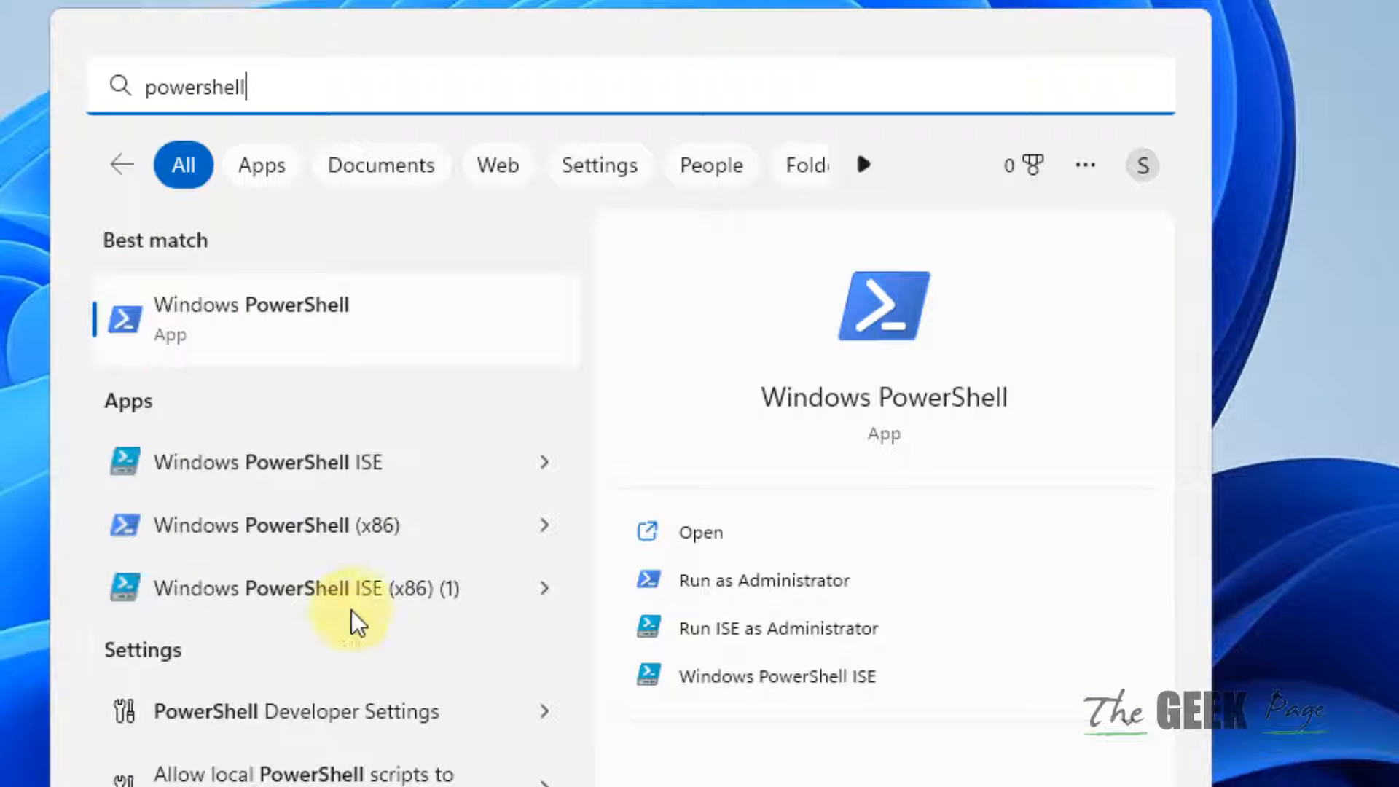
right_click(250, 318)
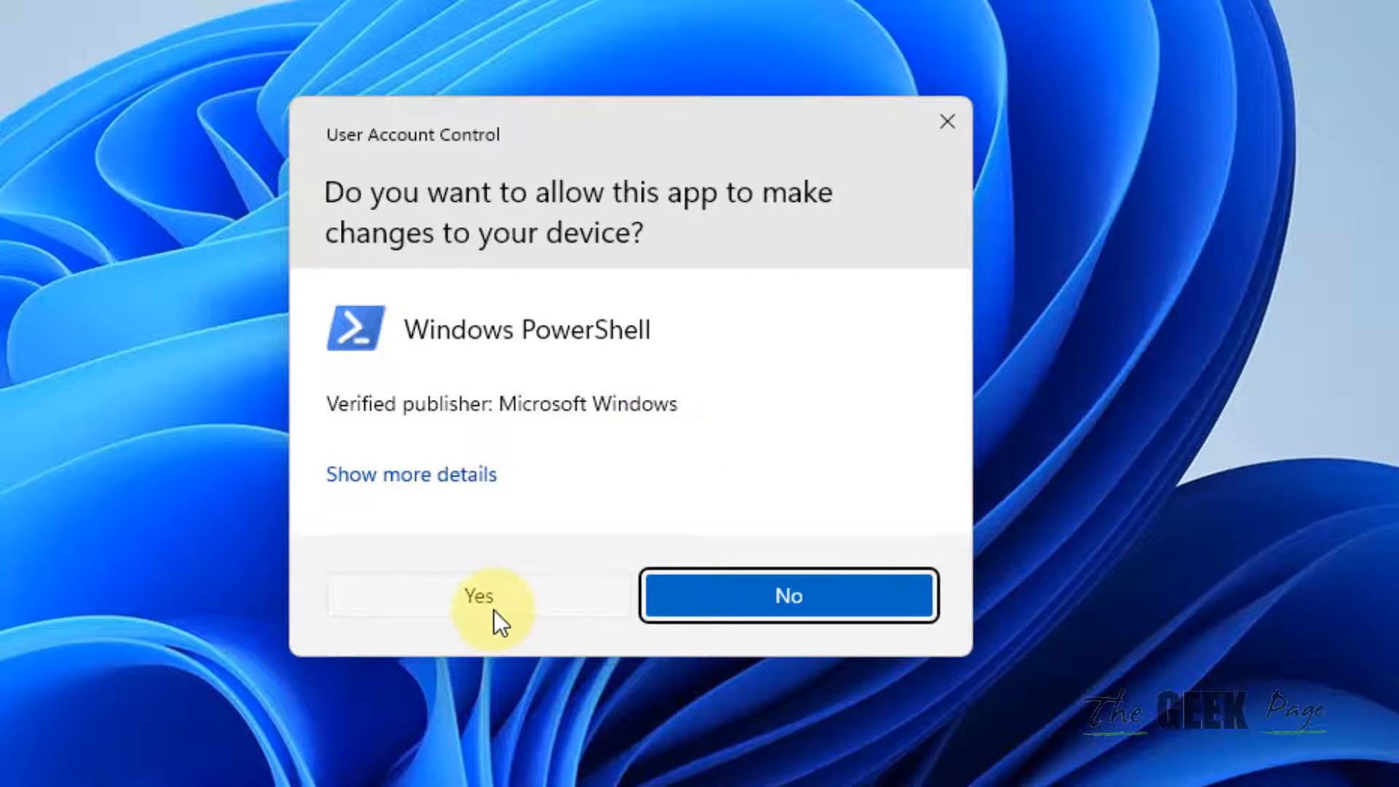
click(476, 595)
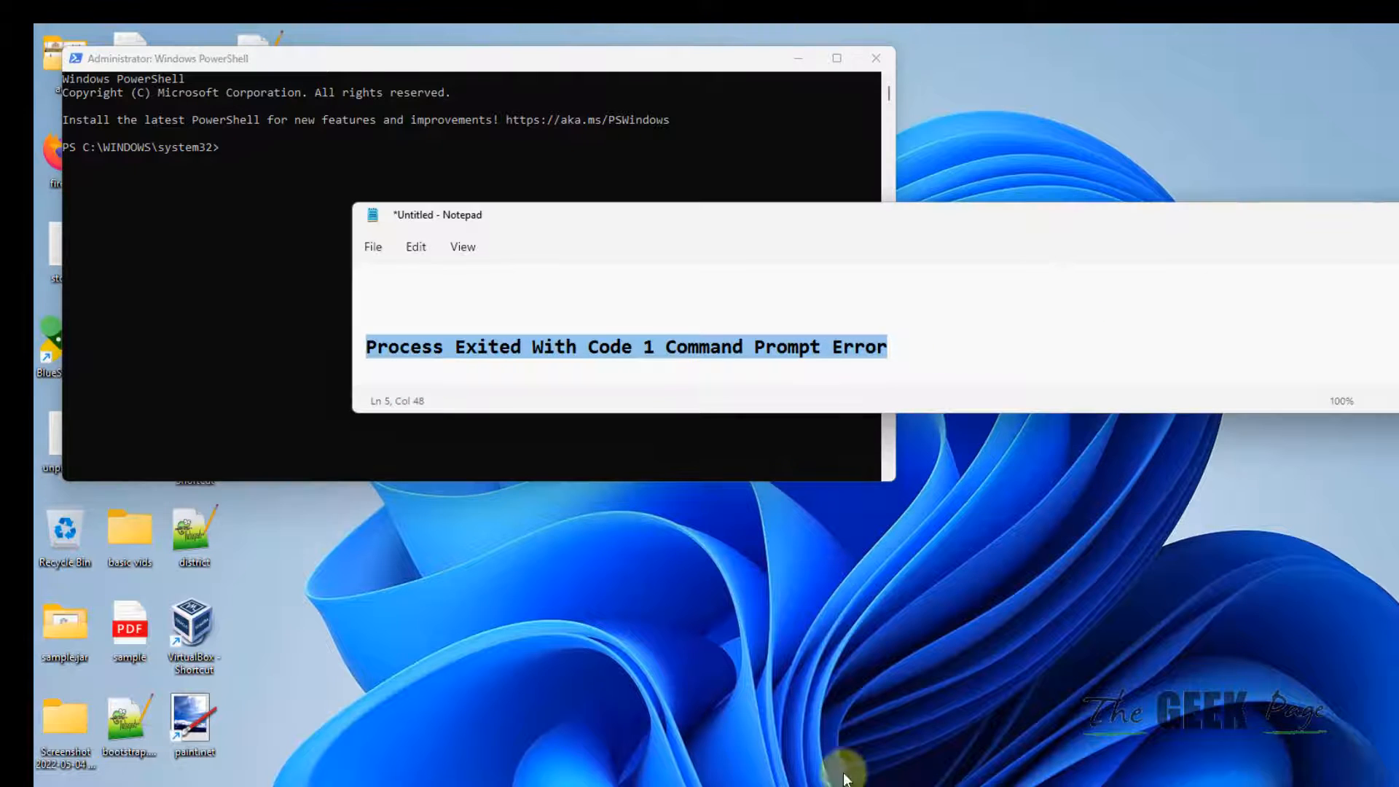
Enter reg.exe DELETE "HKCU\Software\Microsoft\Command Processor" /v AutoRun /f over the selected line
text(C:\Windows\System32\reg.exe DELETE "HKCU\Software\Microsoft\Command Processor" /v AutoRun /f)
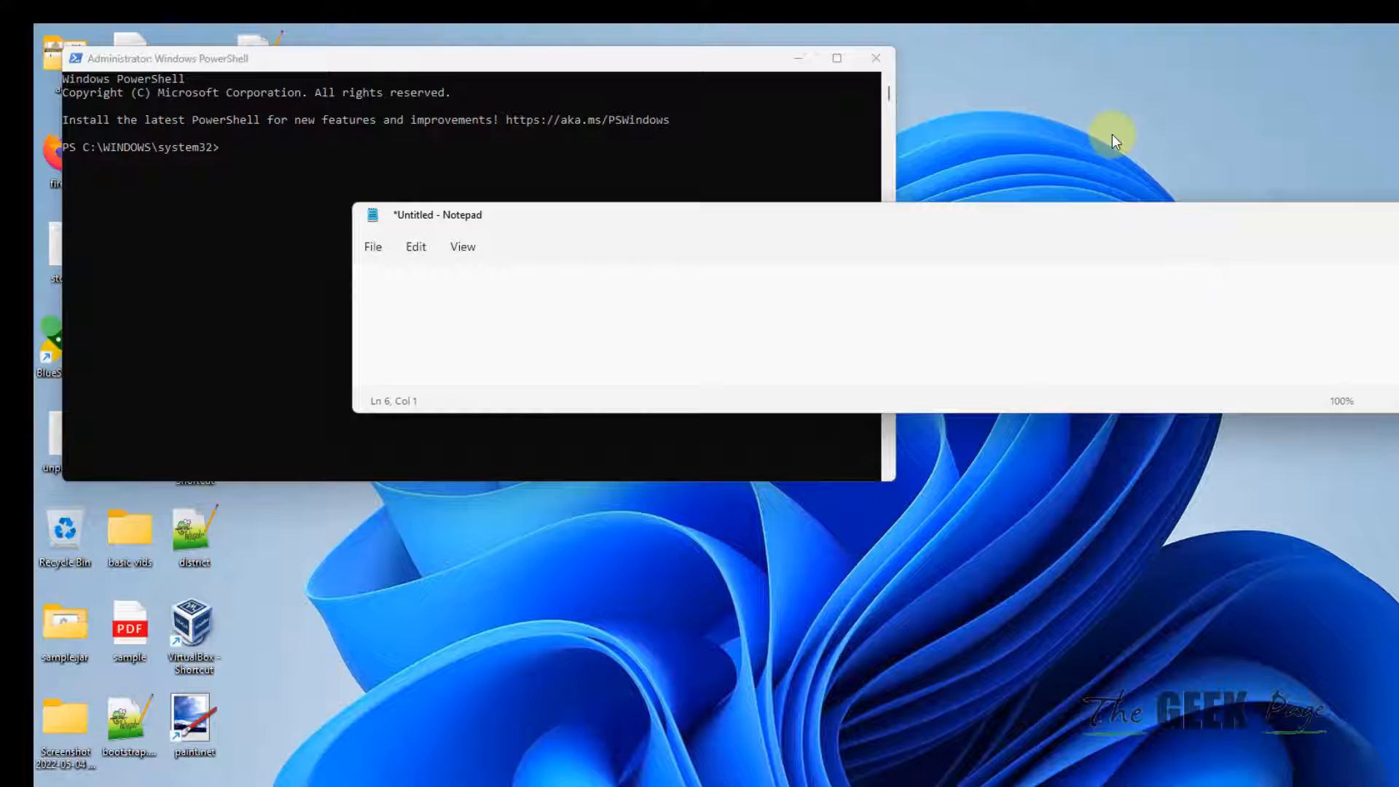
text(C:\Windows\System32\reg.exe DELETE "HKCU\Software\Microsoft\Command Processor" /v AutoRun /f)
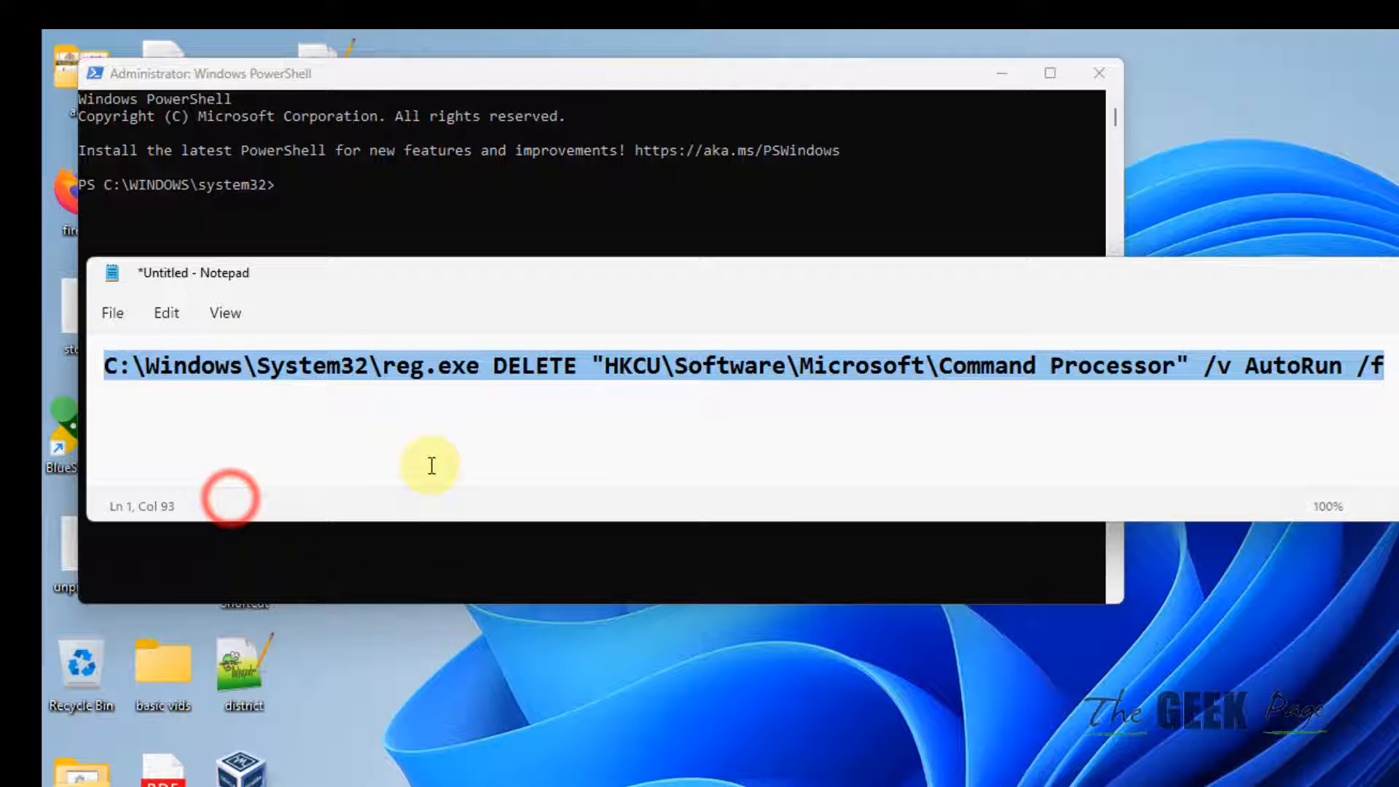
click(589, 73)
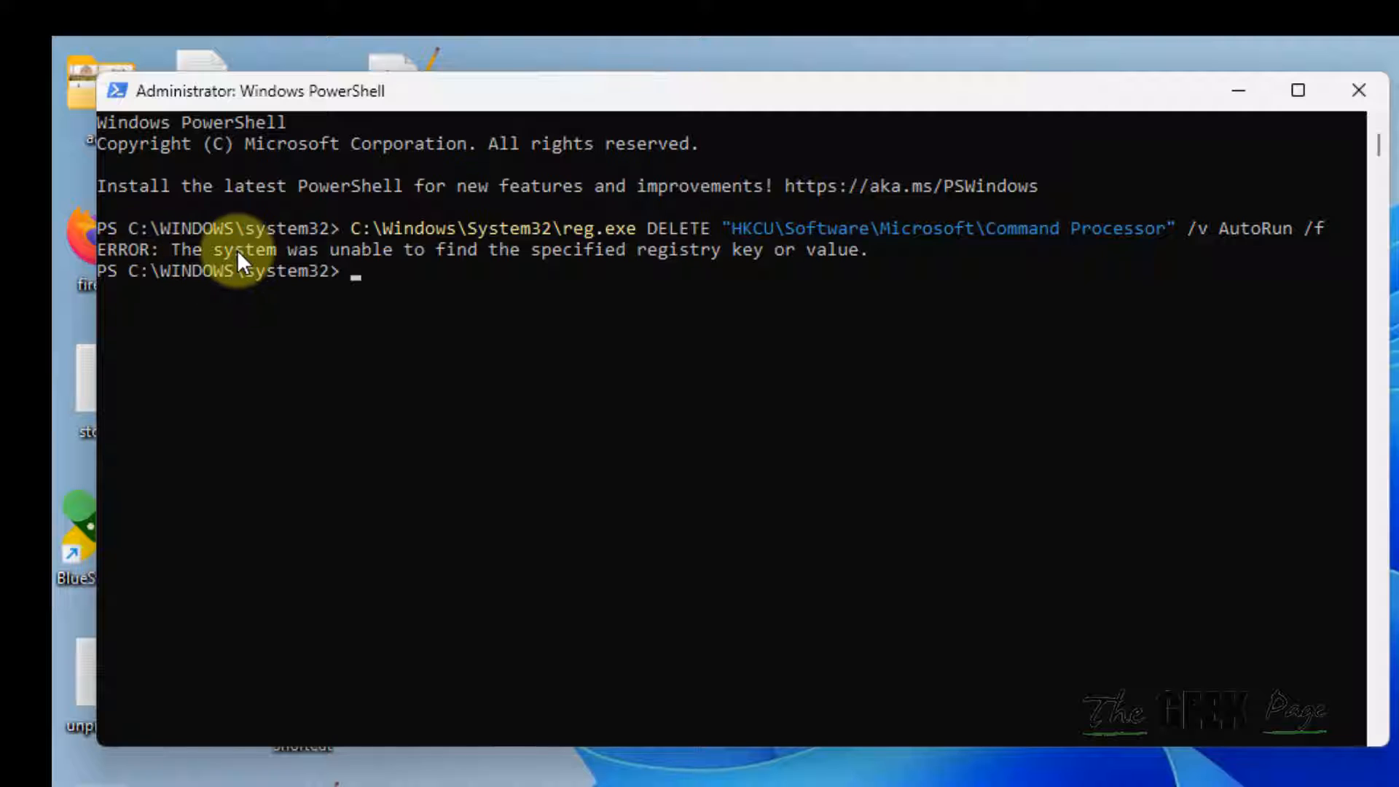
mouse_move(685, 271)
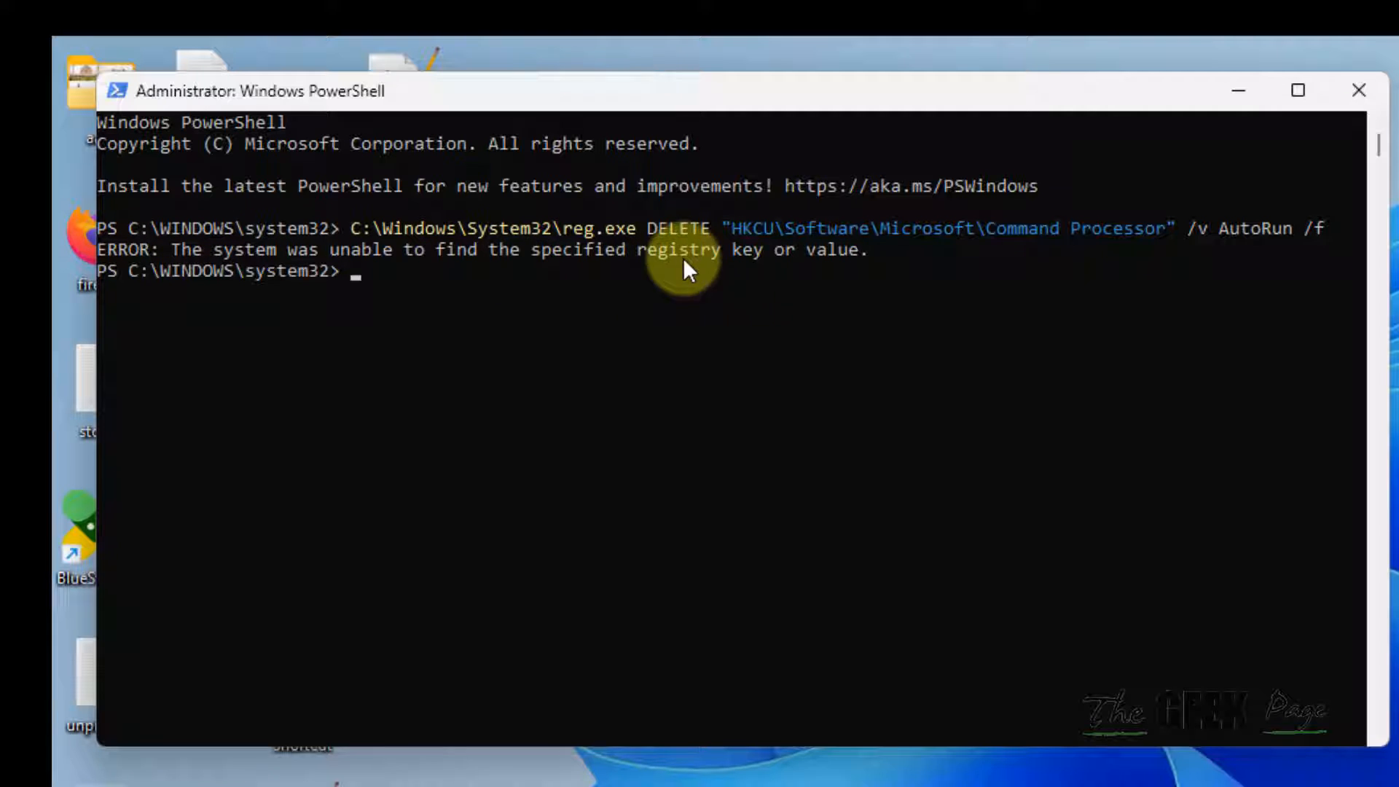
mouse_move(651, 286)
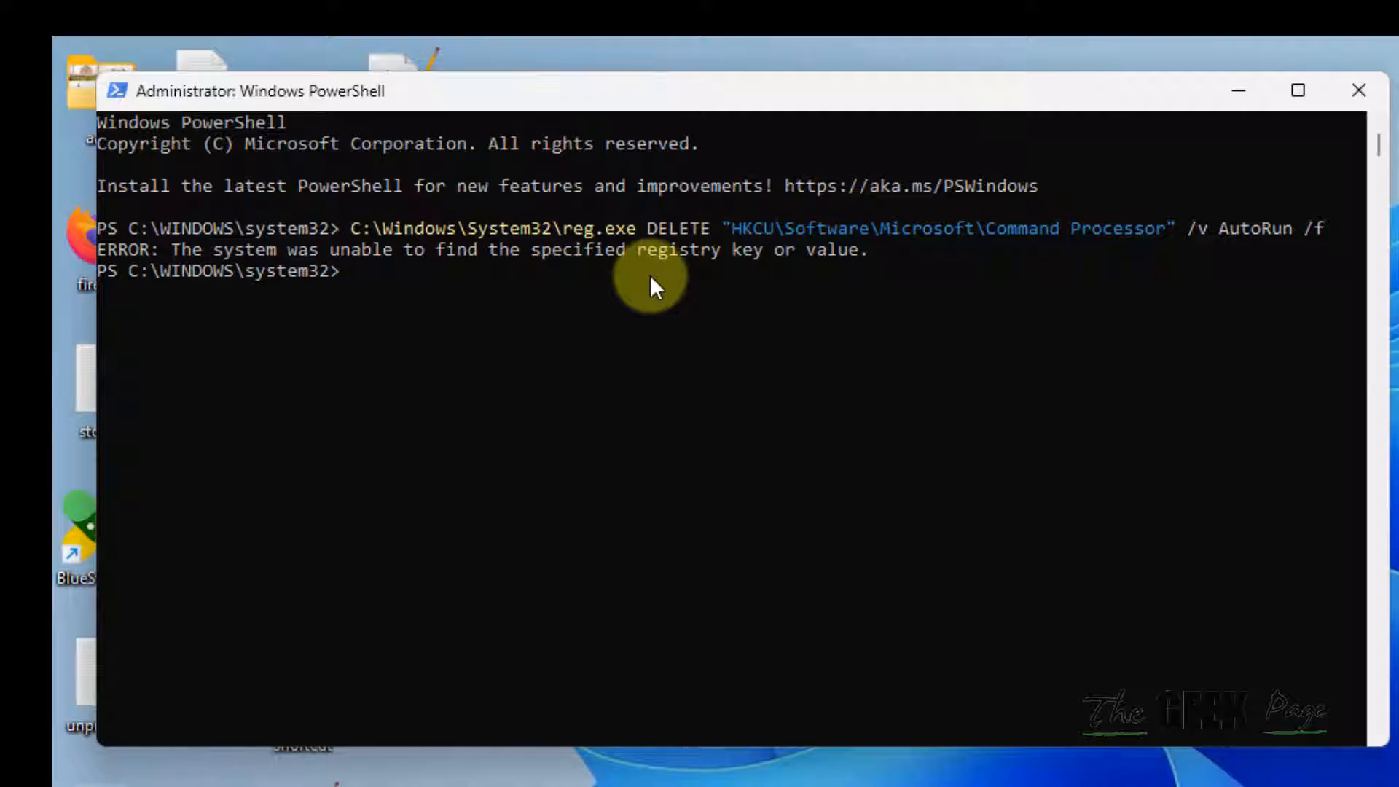
mouse_move(321, 250)
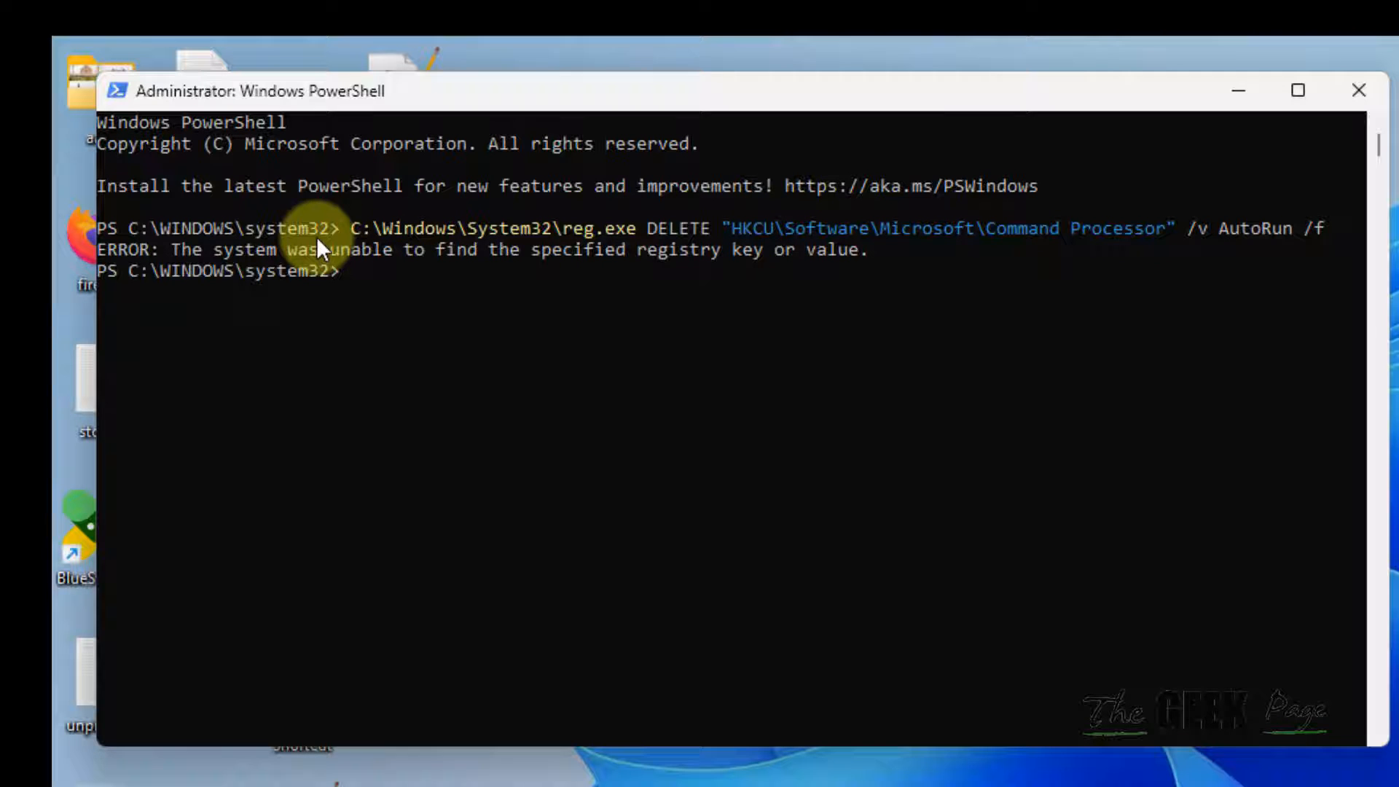
mouse_move(1204, 239)
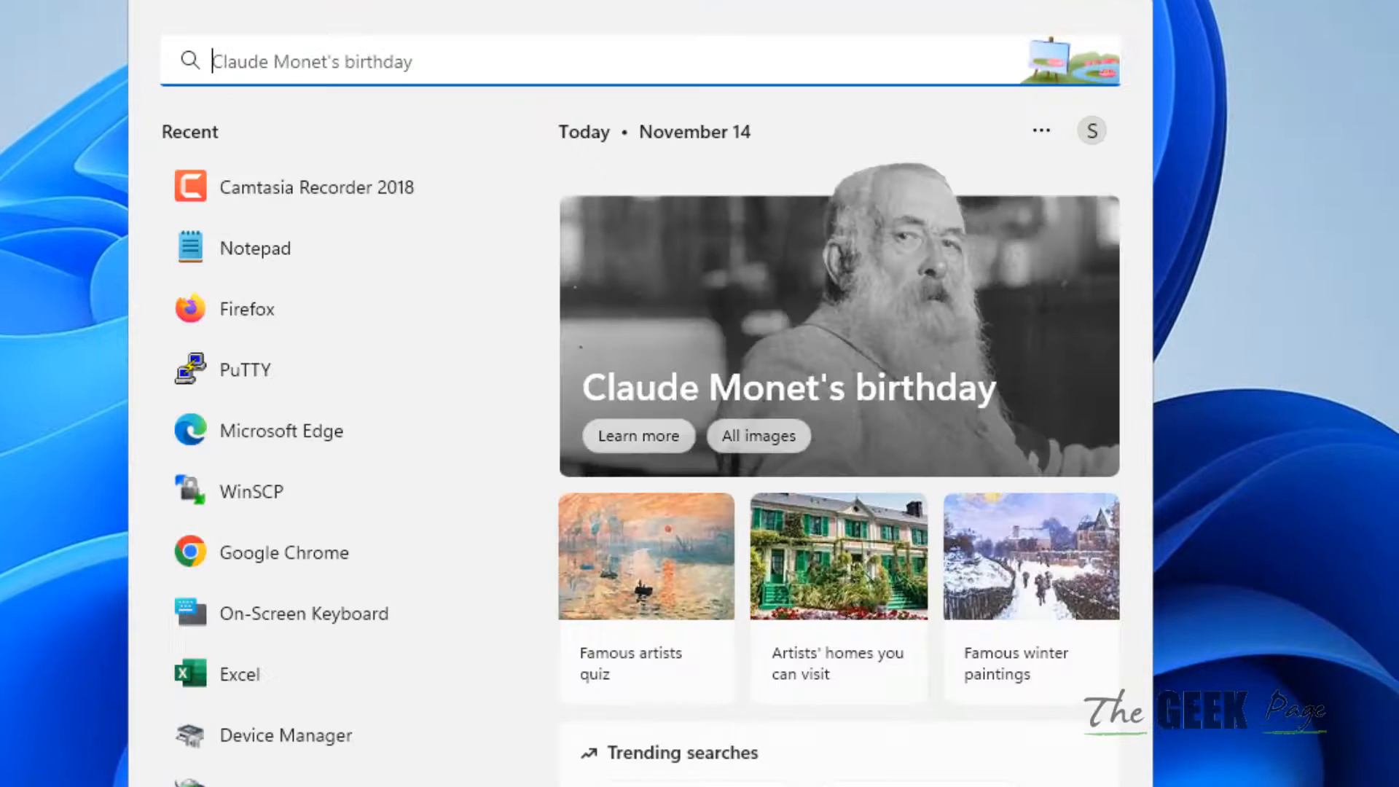
Search 'cmd' in Start and run Command Prompt as administrator, approving UAC
text(cmd)
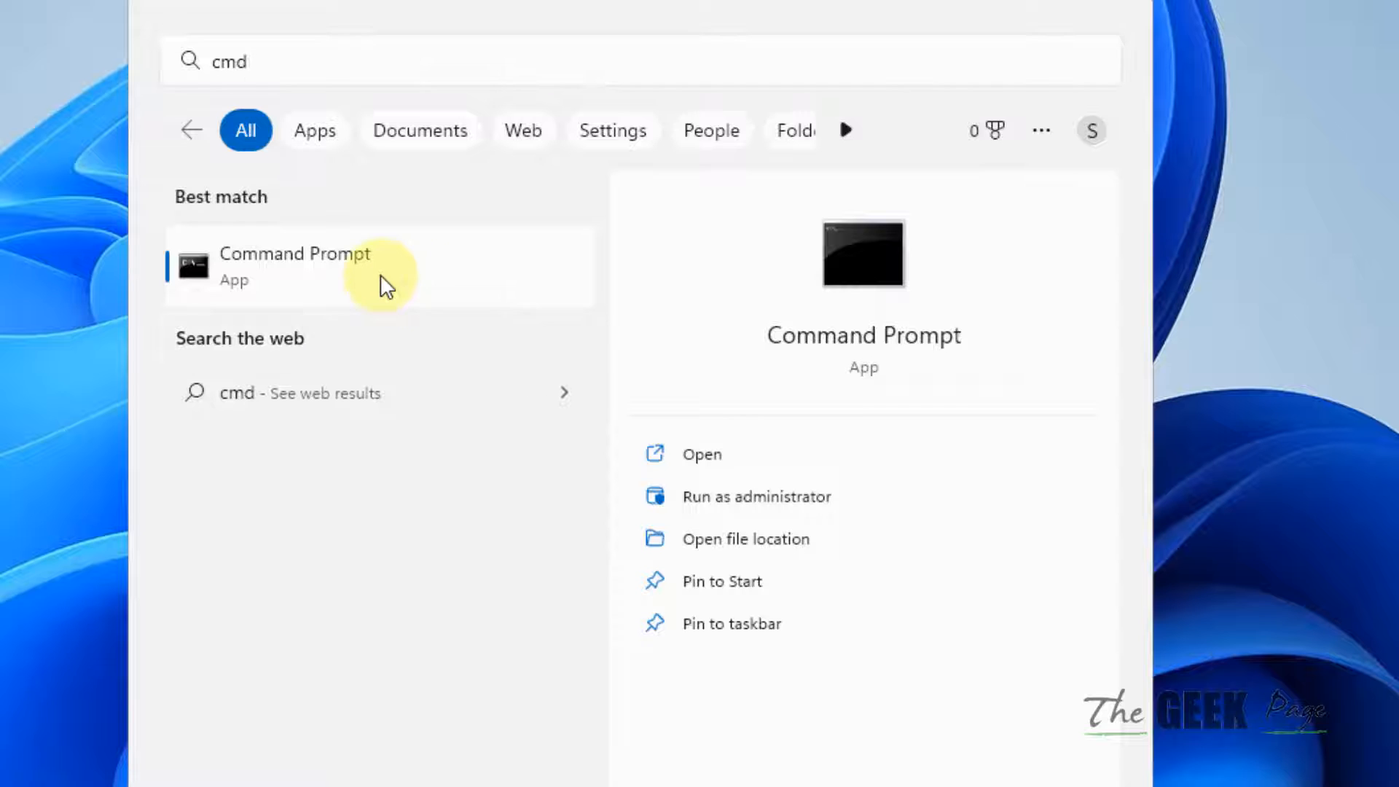
click(756, 496)
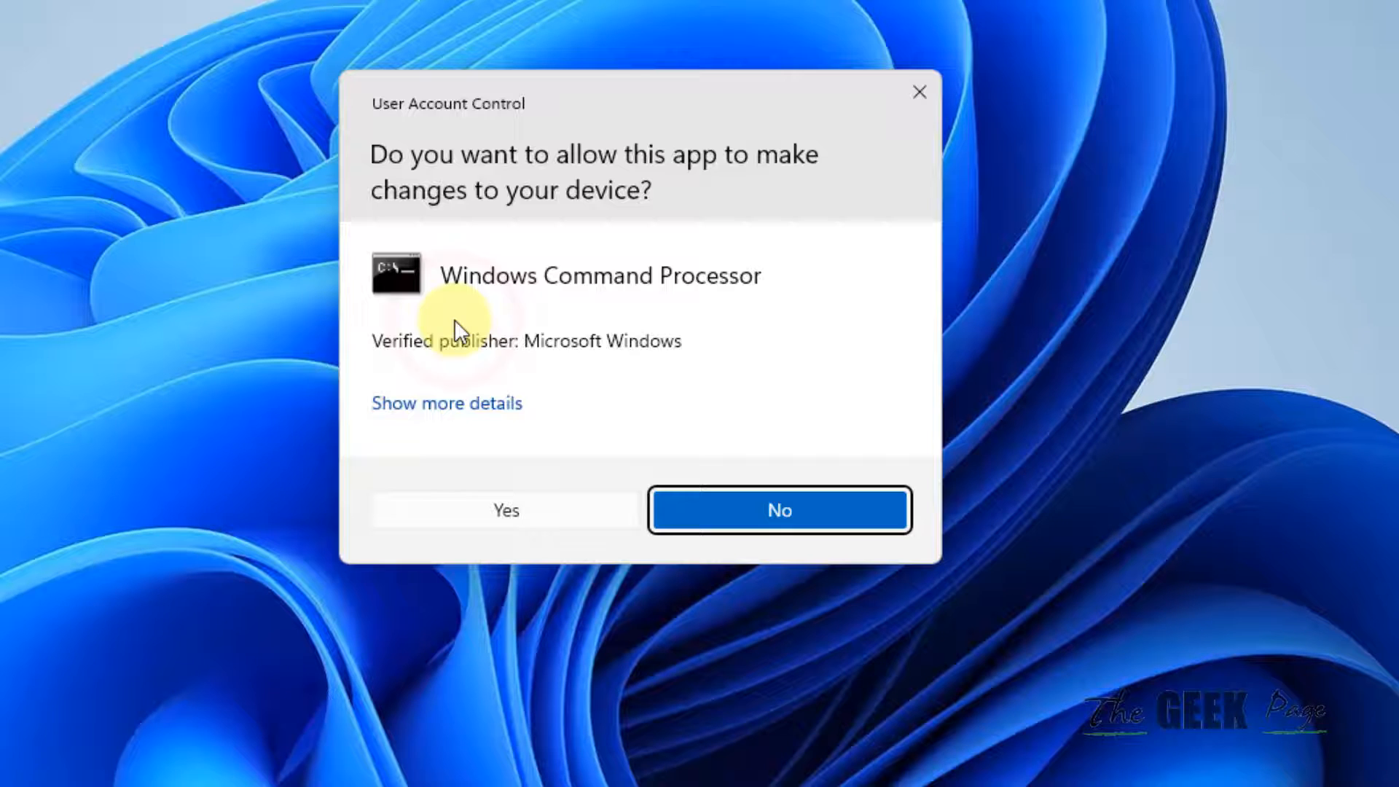
click(505, 509)
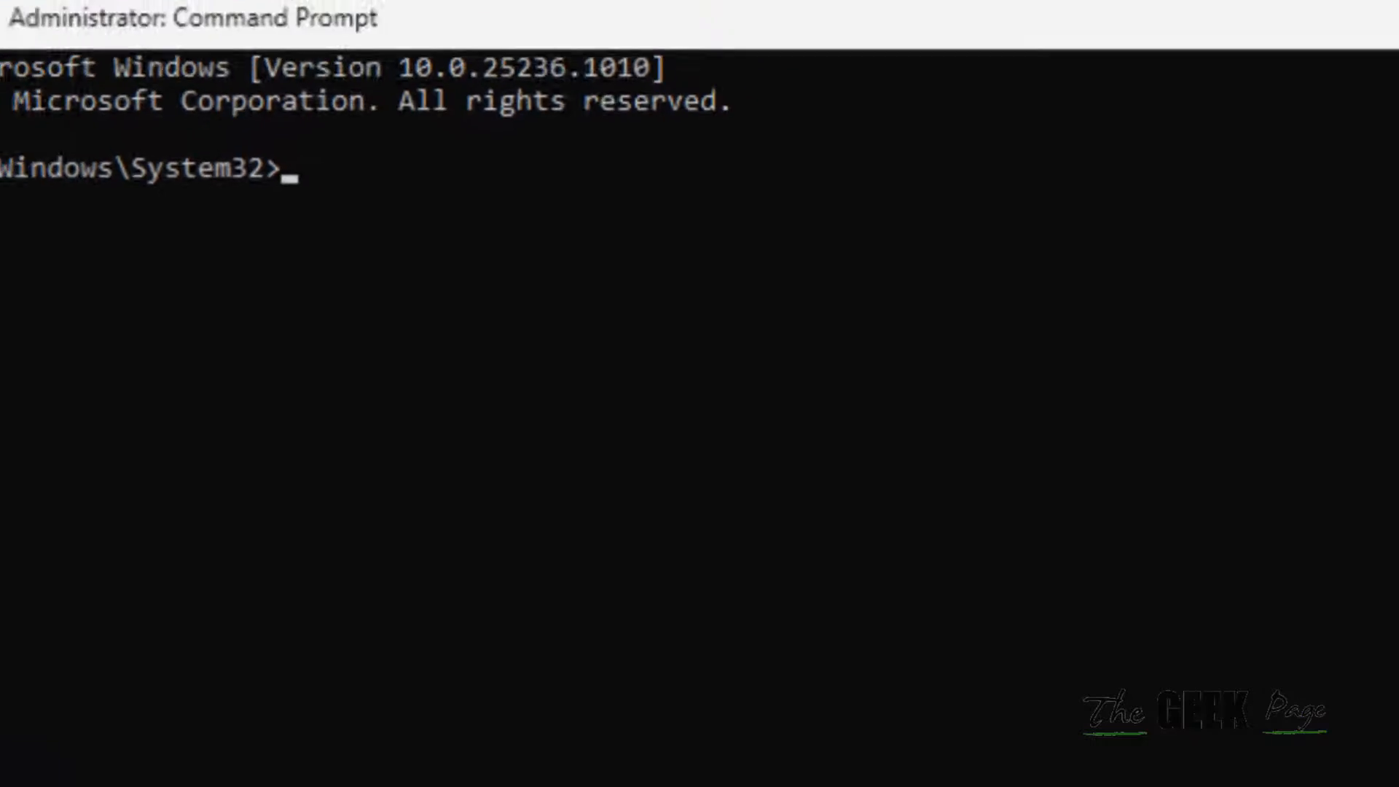
Enter 'sfc /scannow' at the administrator Command Prompt
text(sfc)
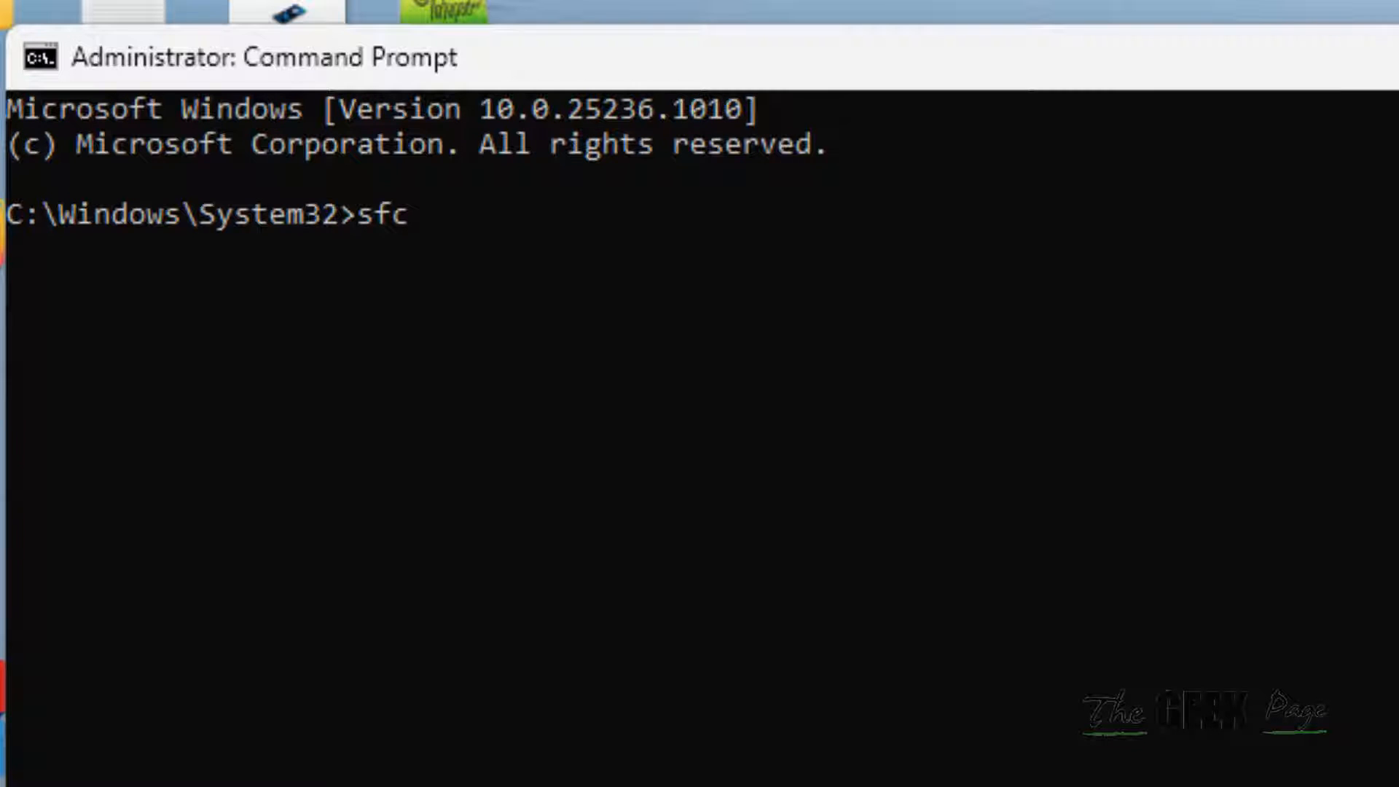
text(/scam)
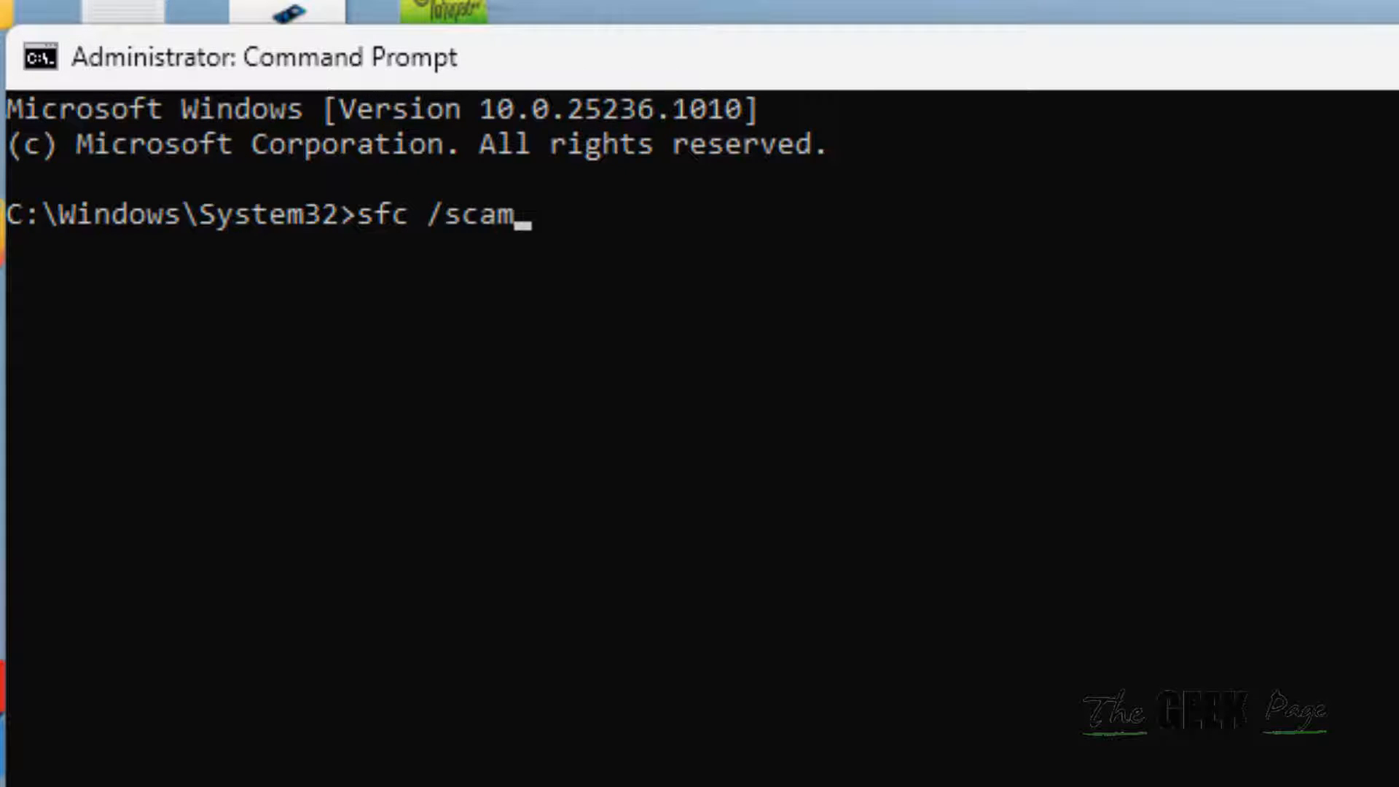
text(no)
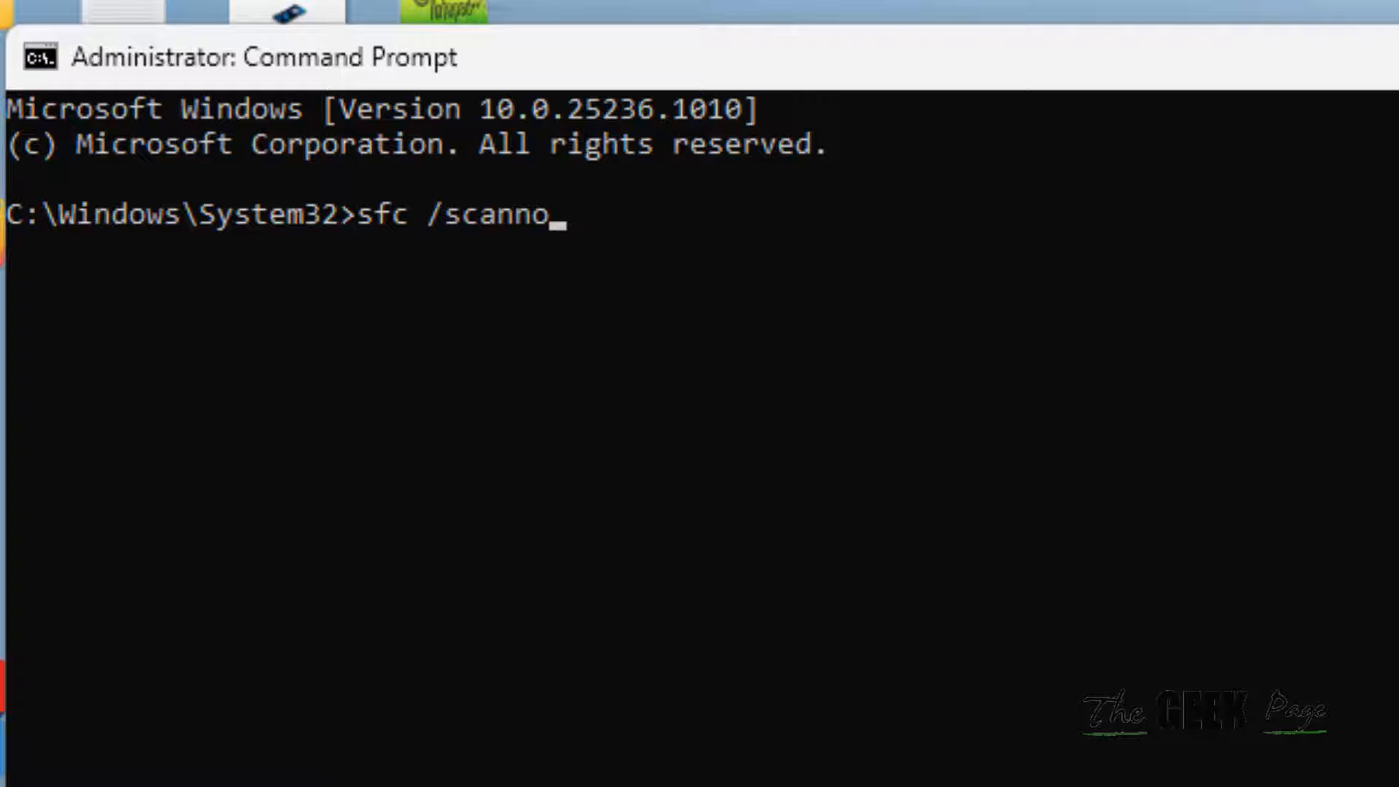
text(w)
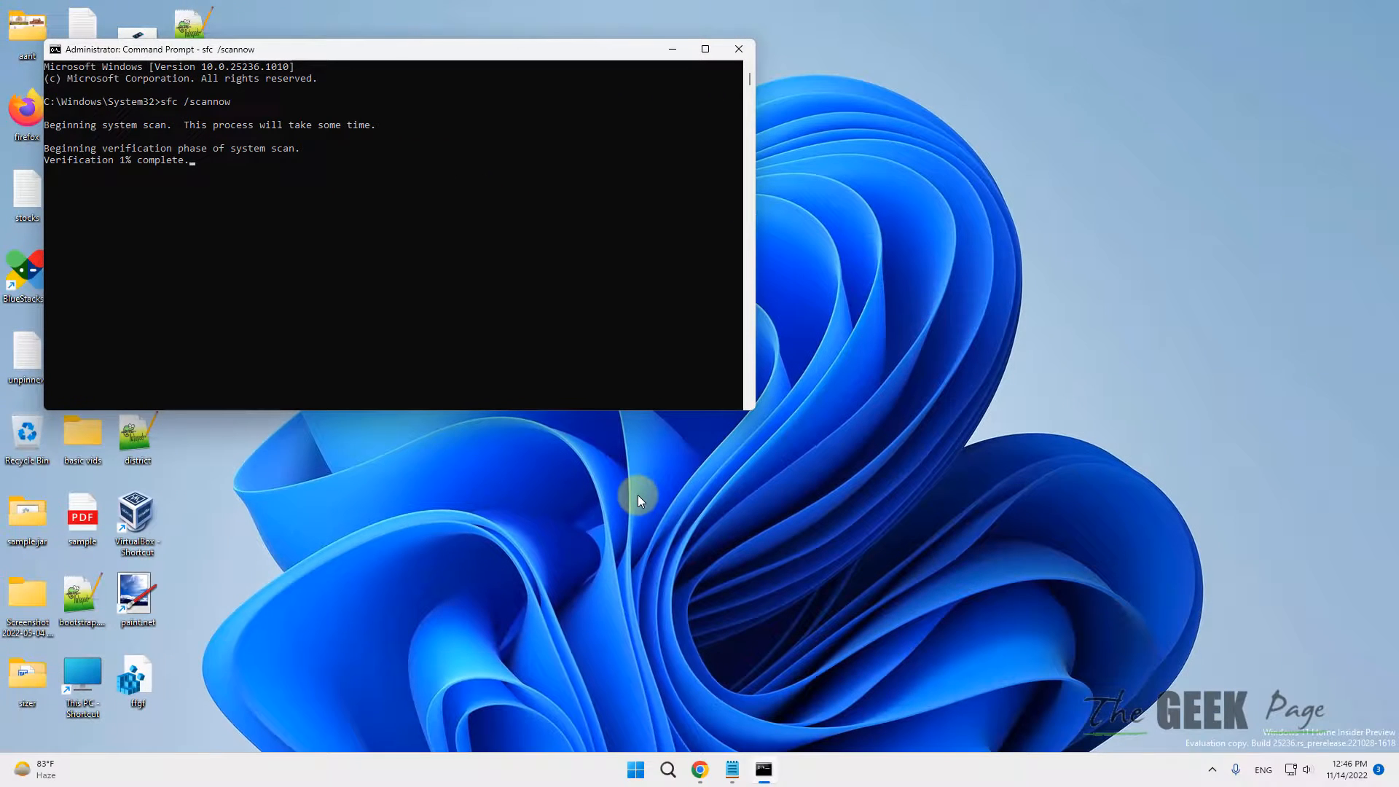
mouse_move(111, 188)
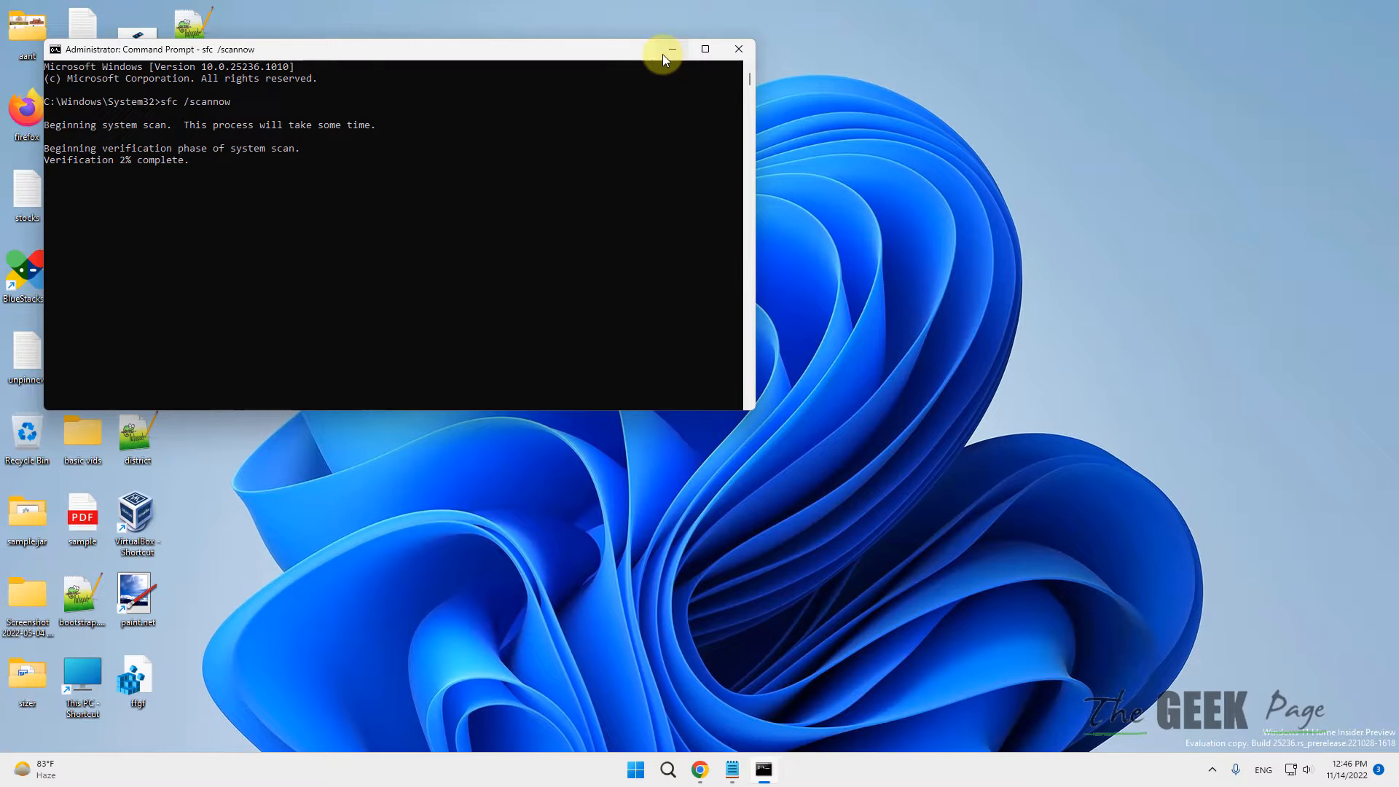
mouse_move(671, 49)
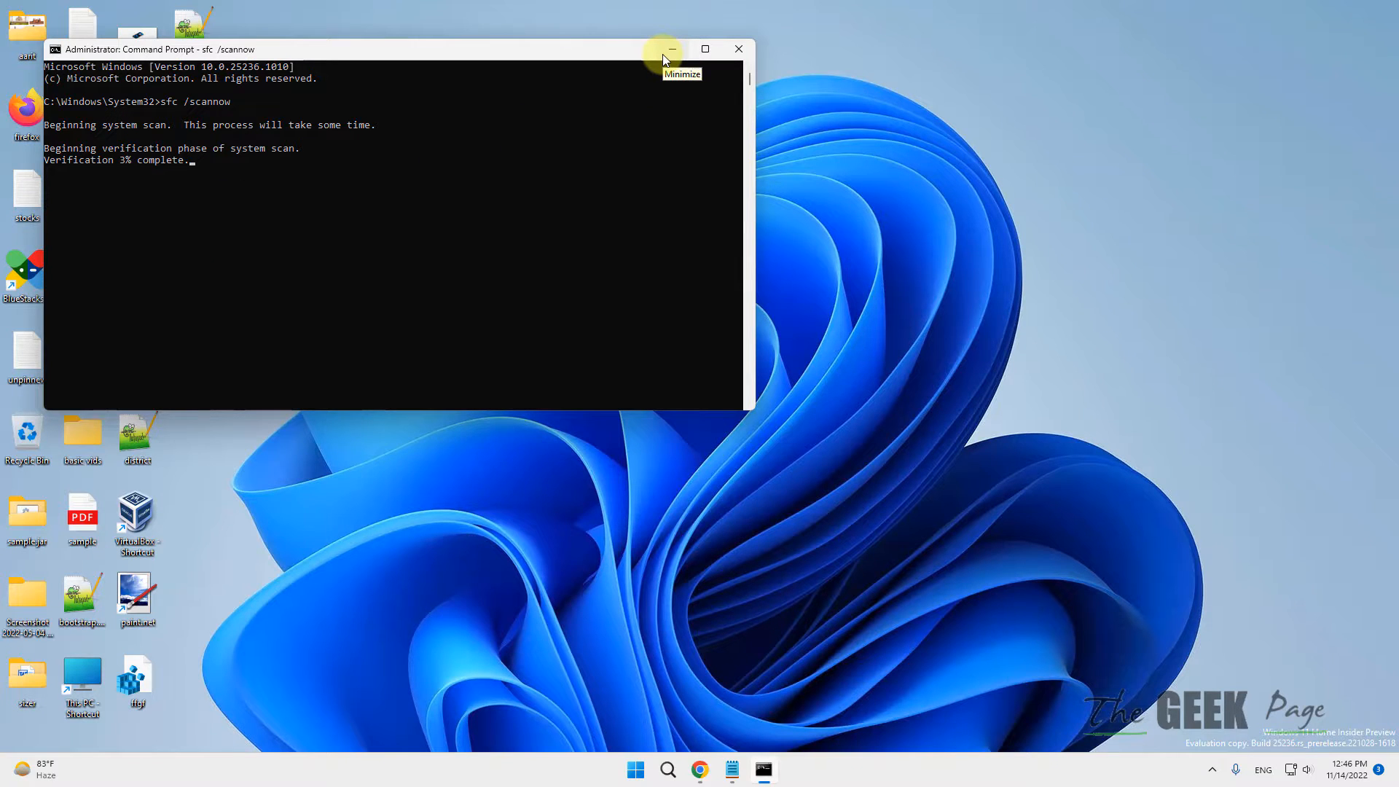
Minimize the Command Prompt window once verification reaches 3%
click(670, 49)
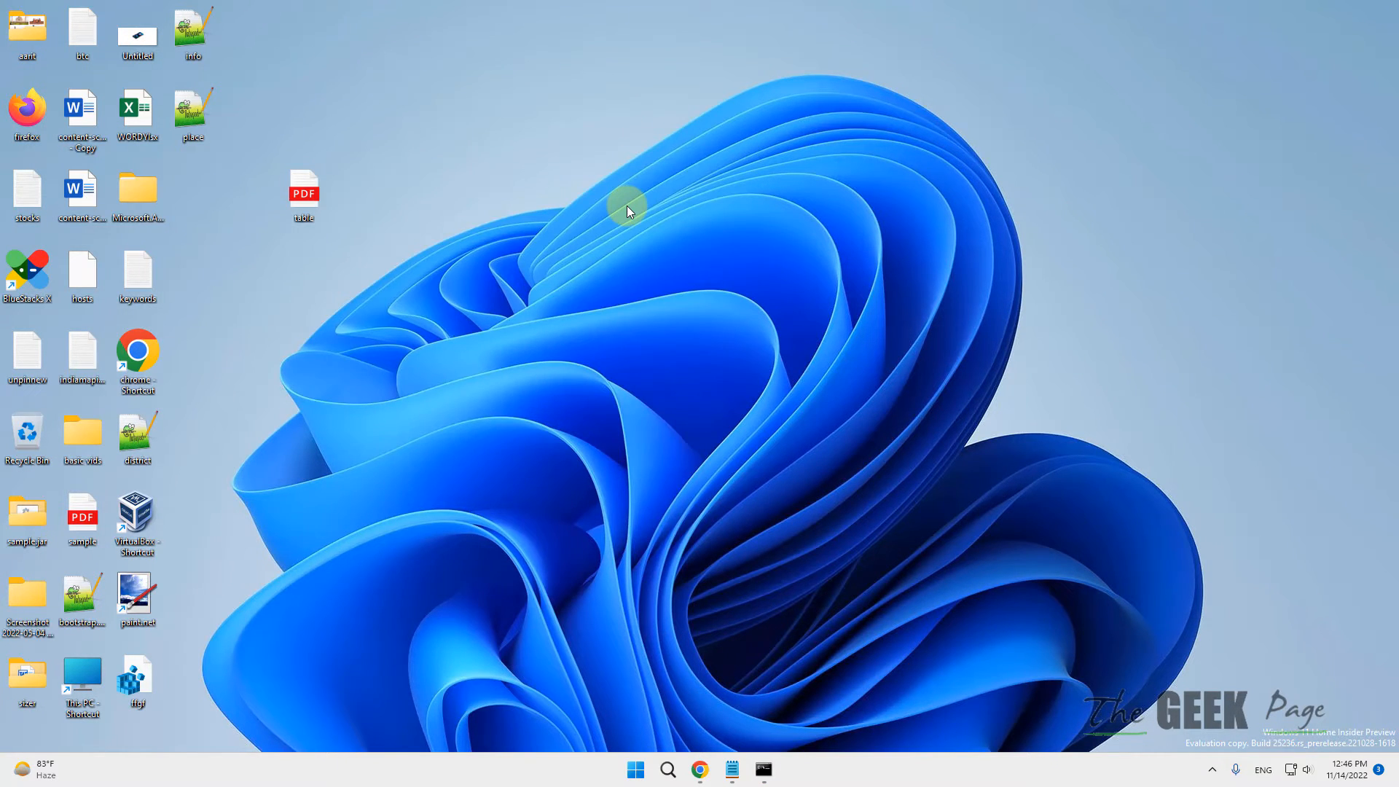